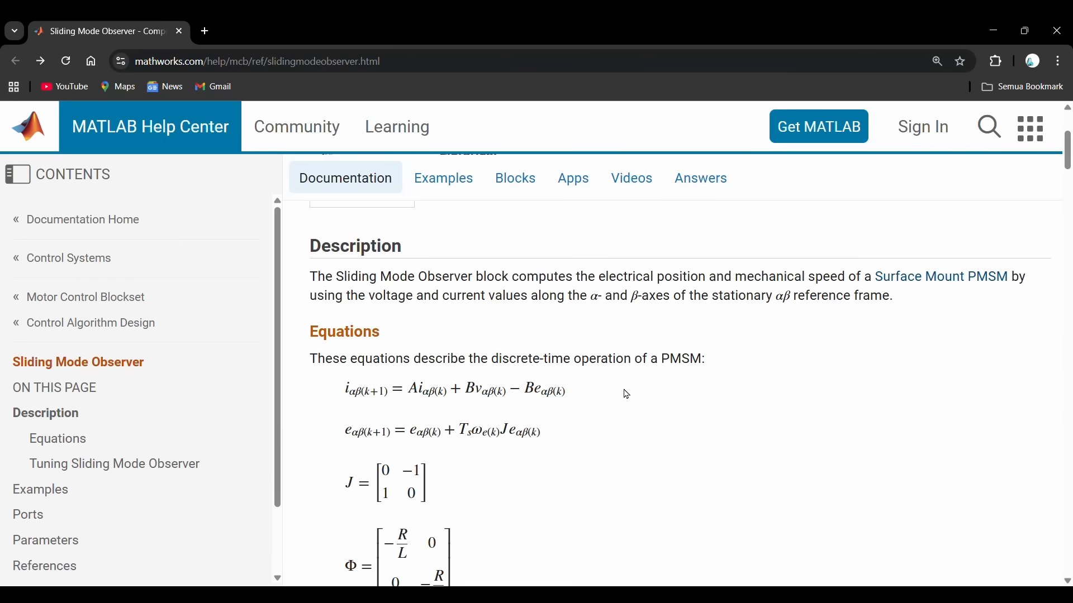
- Scroll down to the serial plotter and watch the observer angle track the encoder sawtooth in Current Control Mode
{"action": "scroll", "scroll_direction": "down", "scroll_amount": 3}
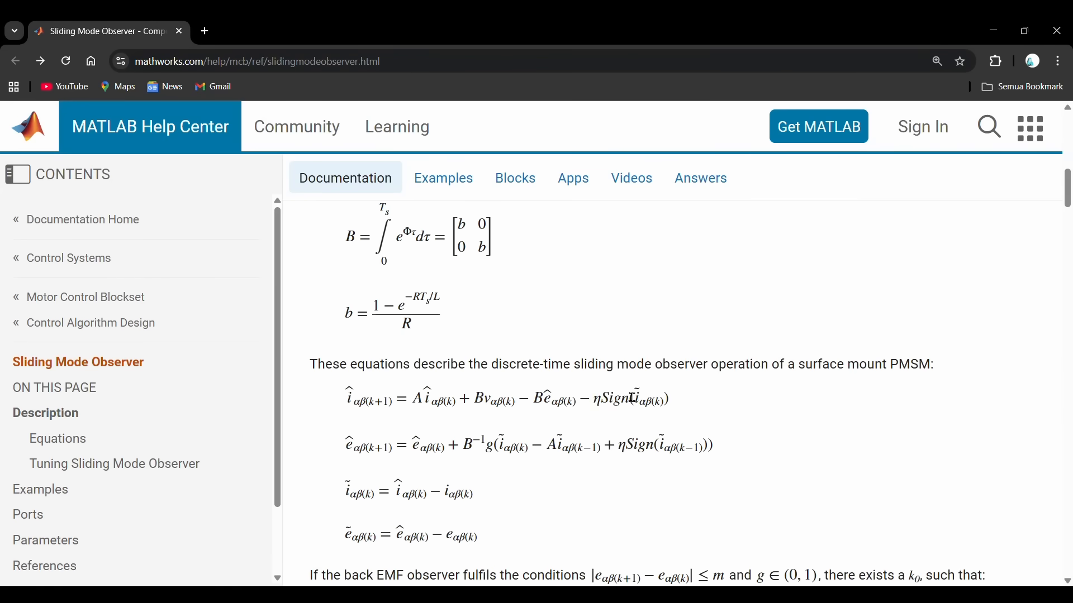
{"action": "scroll", "scroll_direction": "down", "scroll_amount": 3}
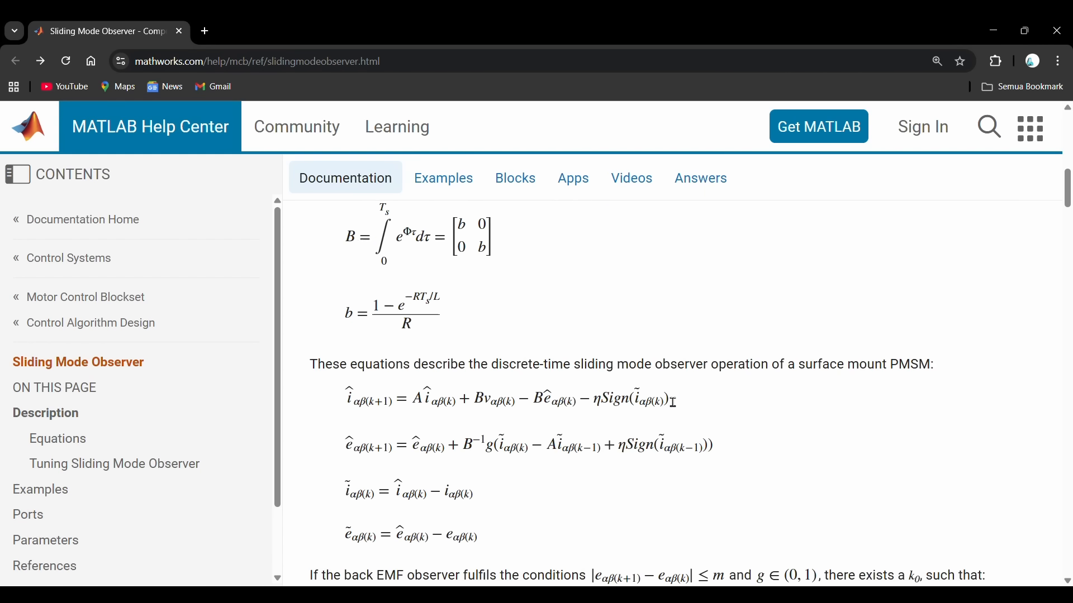
{"action": "scroll", "scroll_direction": "down", "scroll_amount": 3}
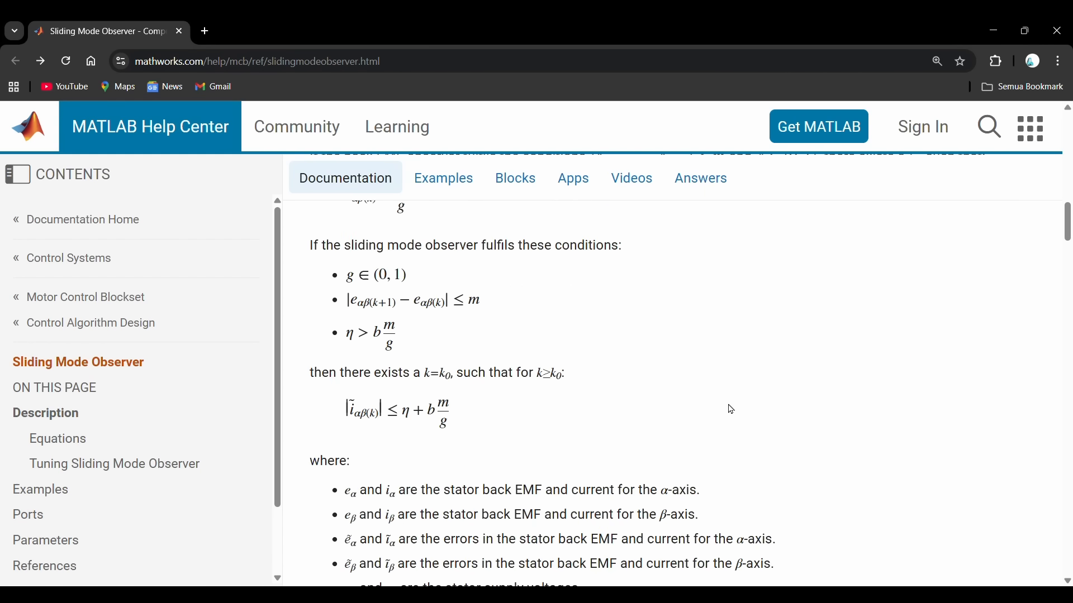
{"action": "scroll", "scroll_direction": "down", "scroll_amount": 3}
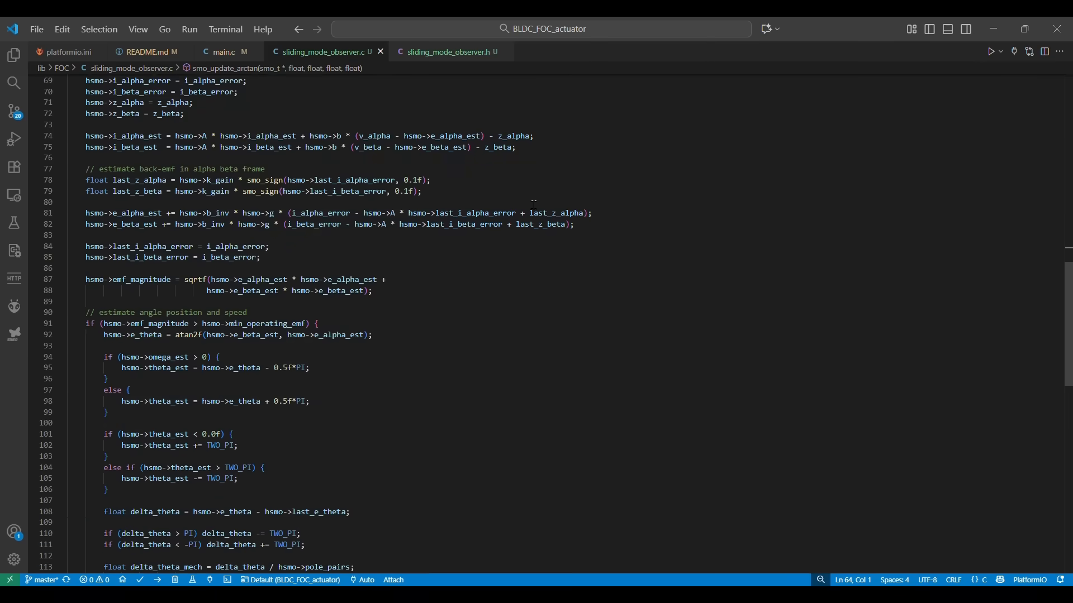
{"action": "scroll", "scroll_direction": "down", "scroll_amount": 3}
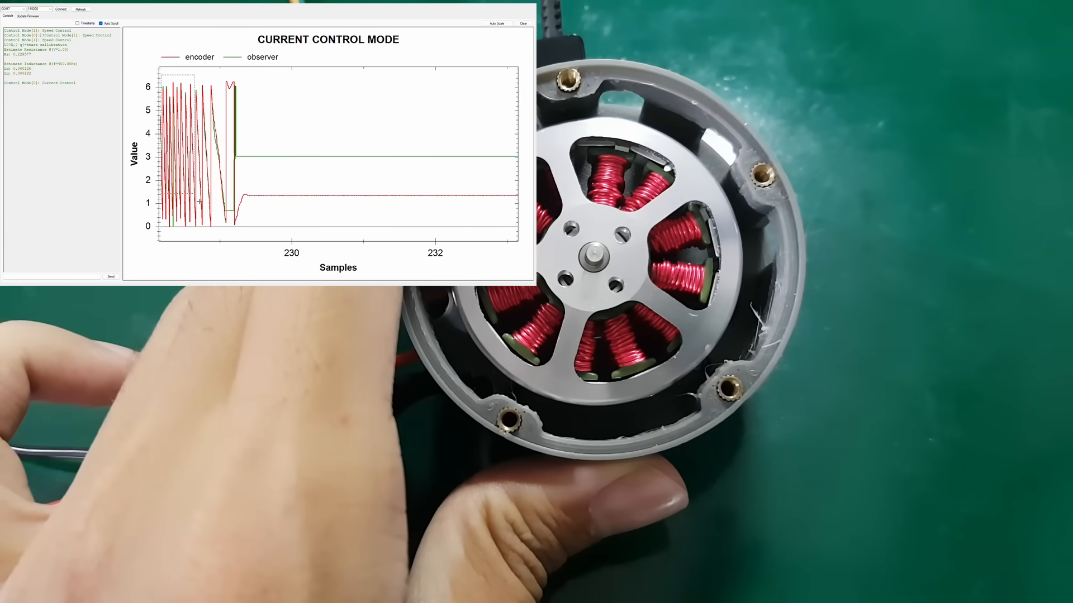
{"action": "left_click", "coordinate": [68, 8]}
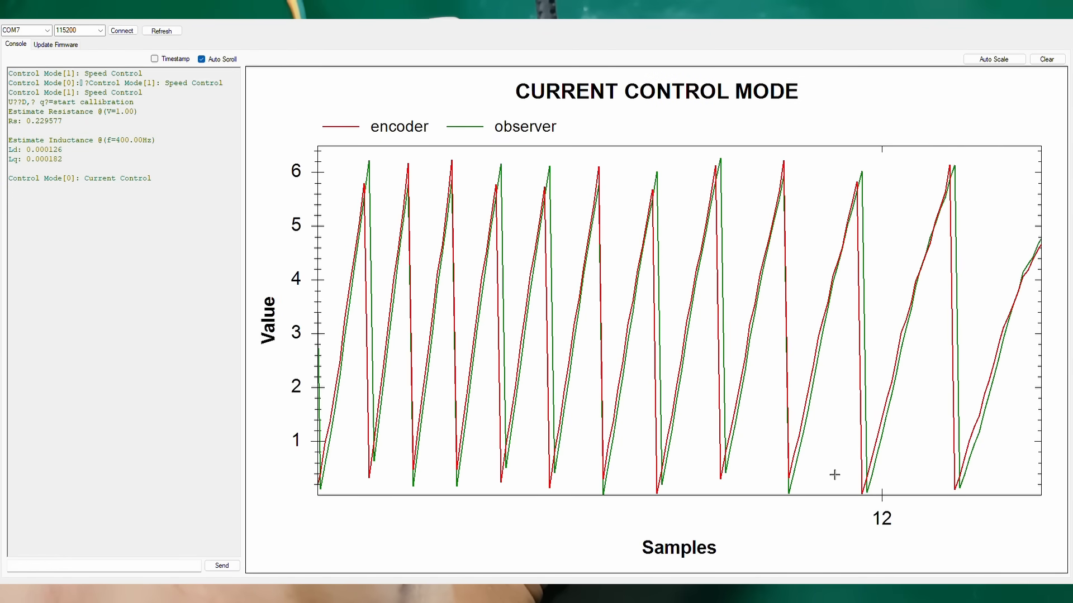
{"action": "mouse_move", "coordinate": [795, 496]}
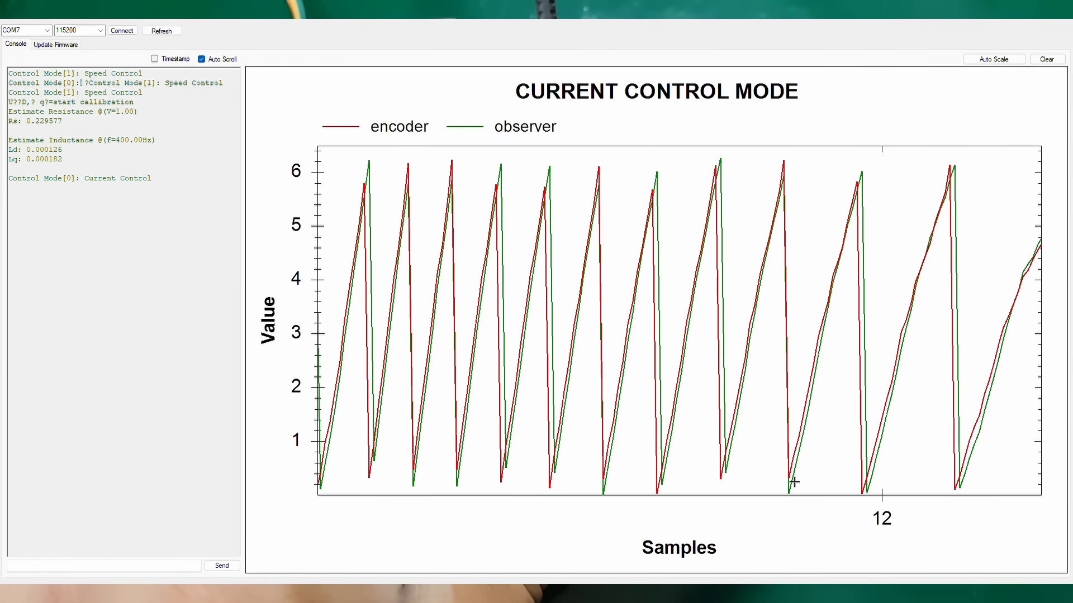